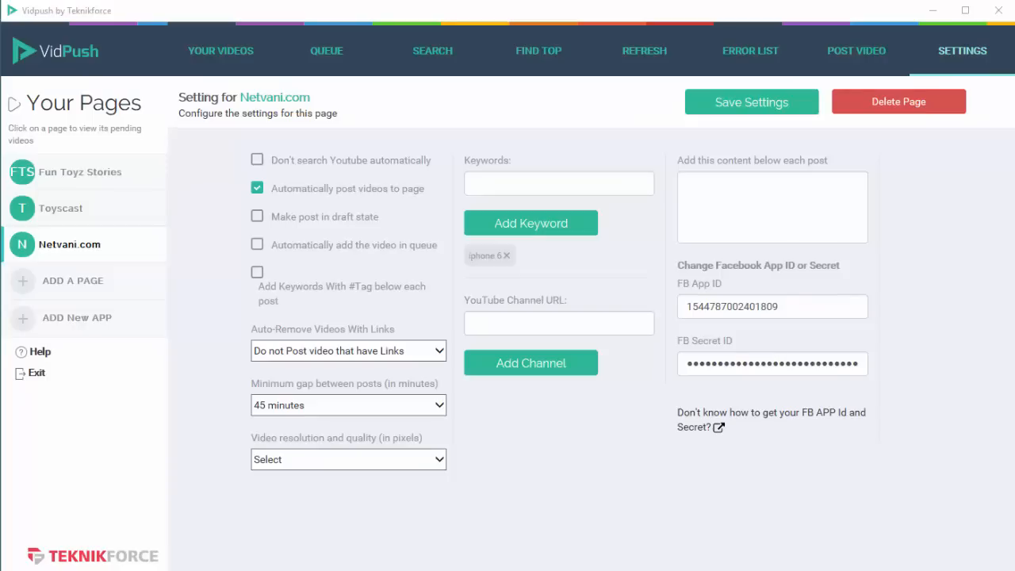
- Show the Auto-Remove Videos With Links options for Netvani.com
click(558, 323)
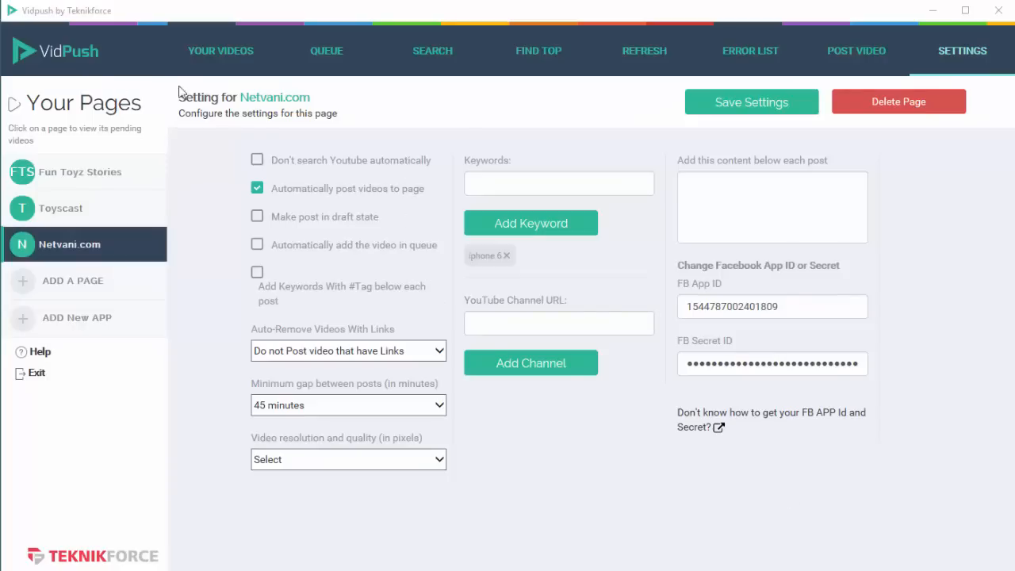
mouse_move(389, 254)
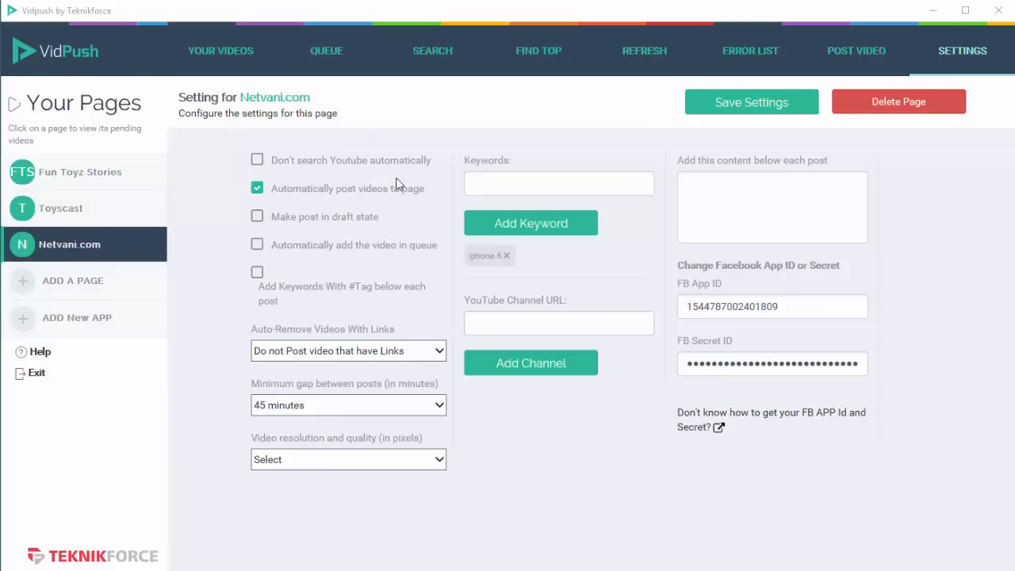
mouse_move(401, 191)
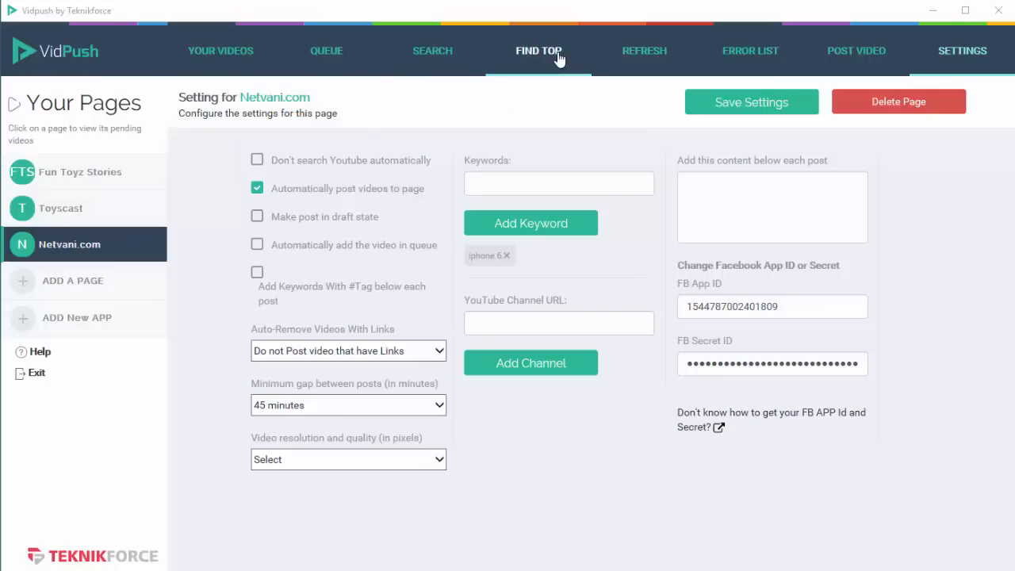
mouse_move(385, 226)
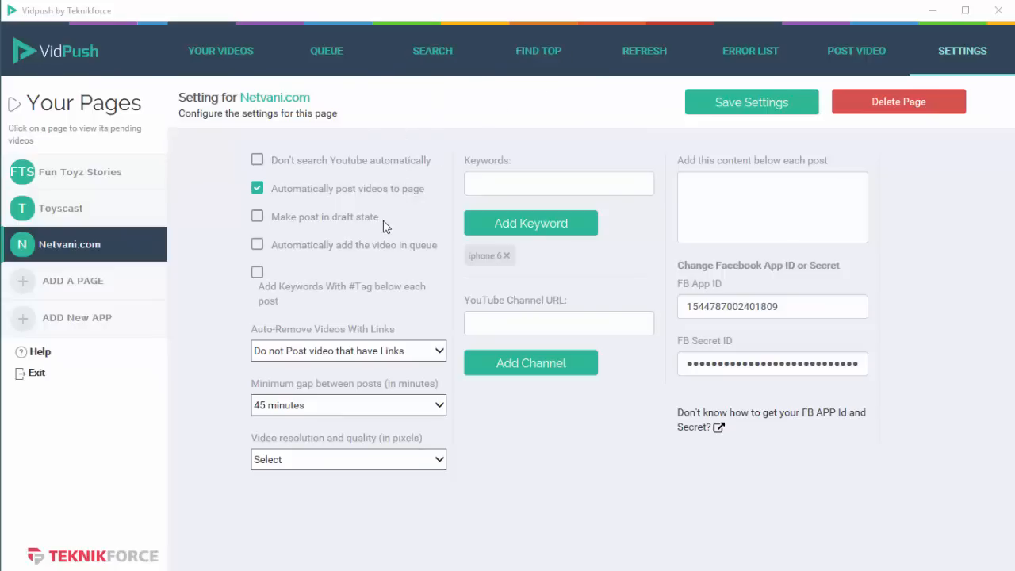
mouse_move(353, 182)
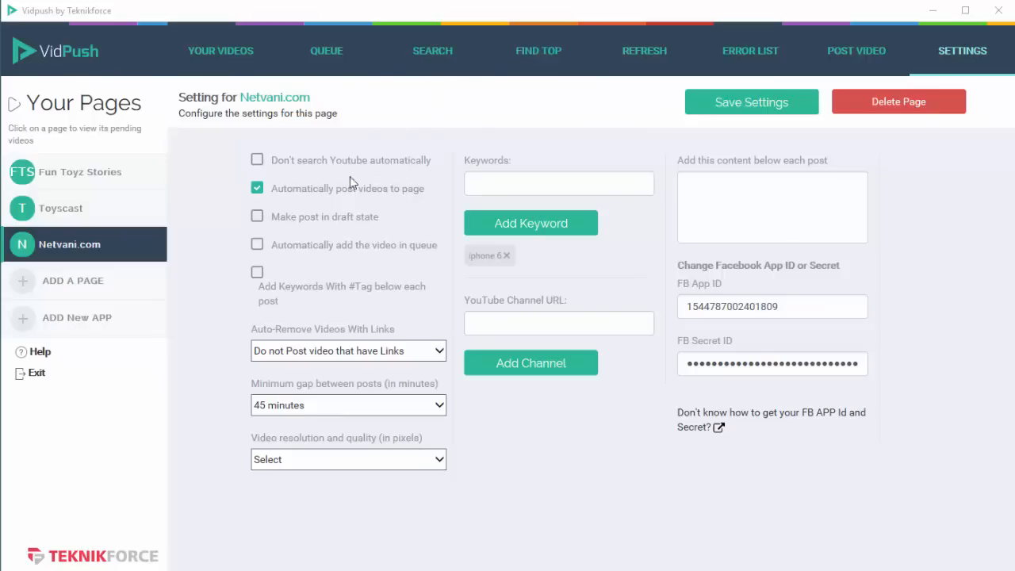
mouse_move(332, 165)
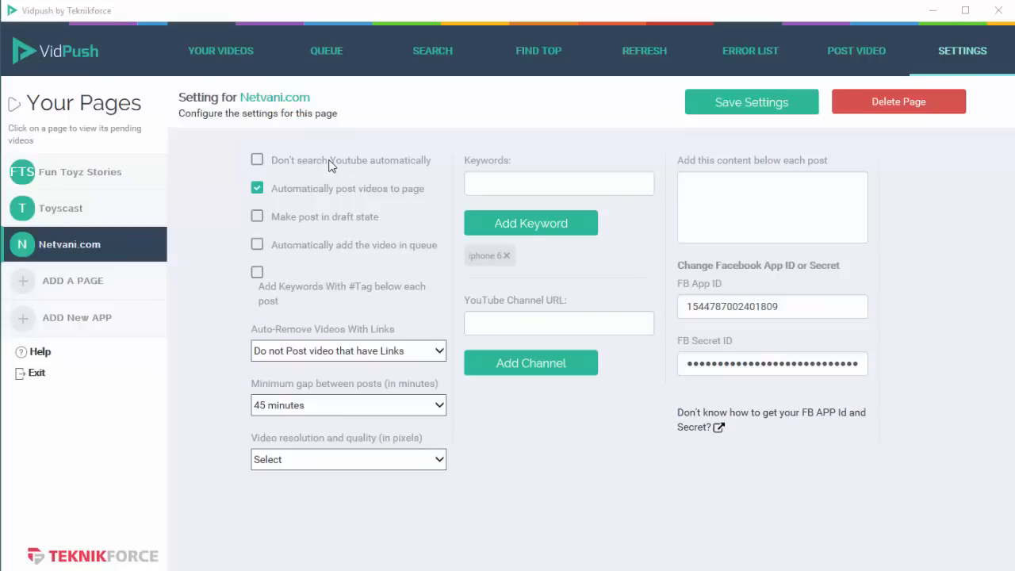
mouse_move(349, 141)
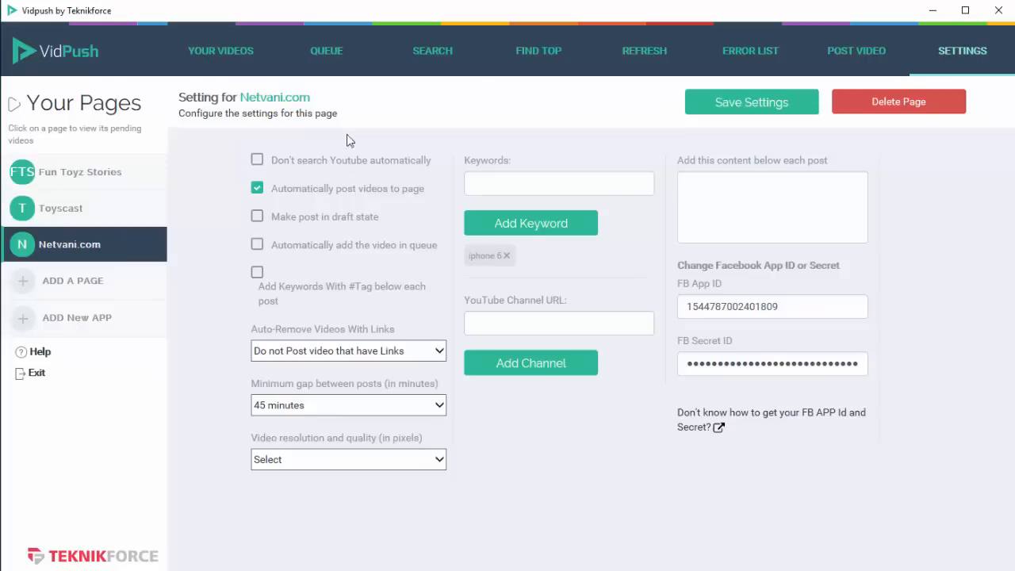
mouse_move(426, 125)
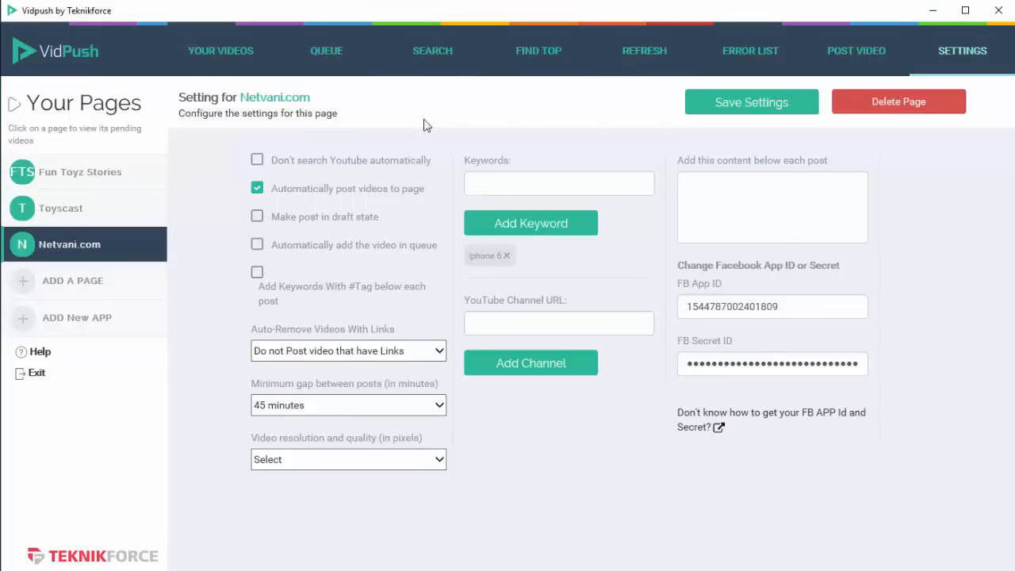
mouse_move(433, 51)
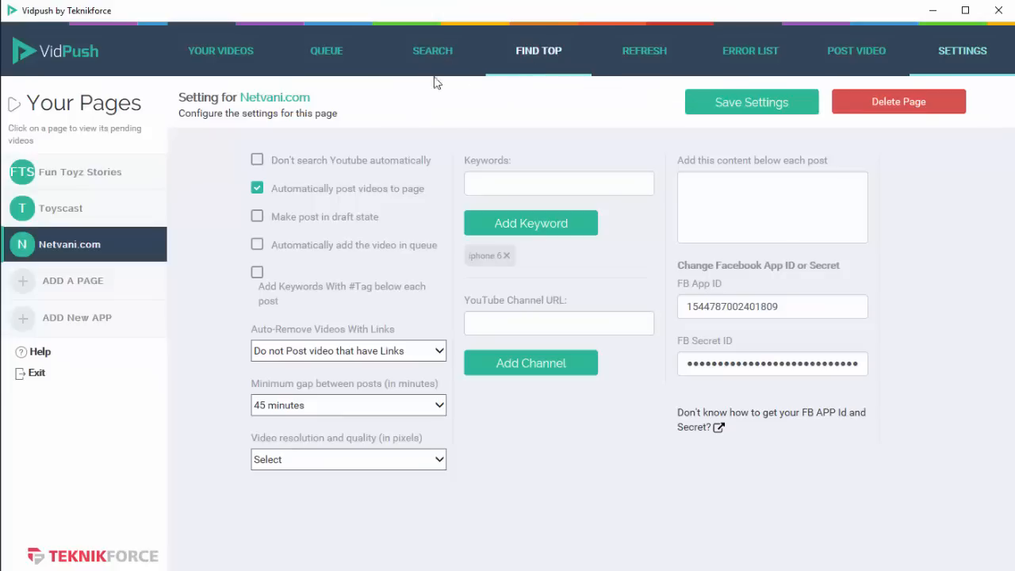
mouse_move(351, 193)
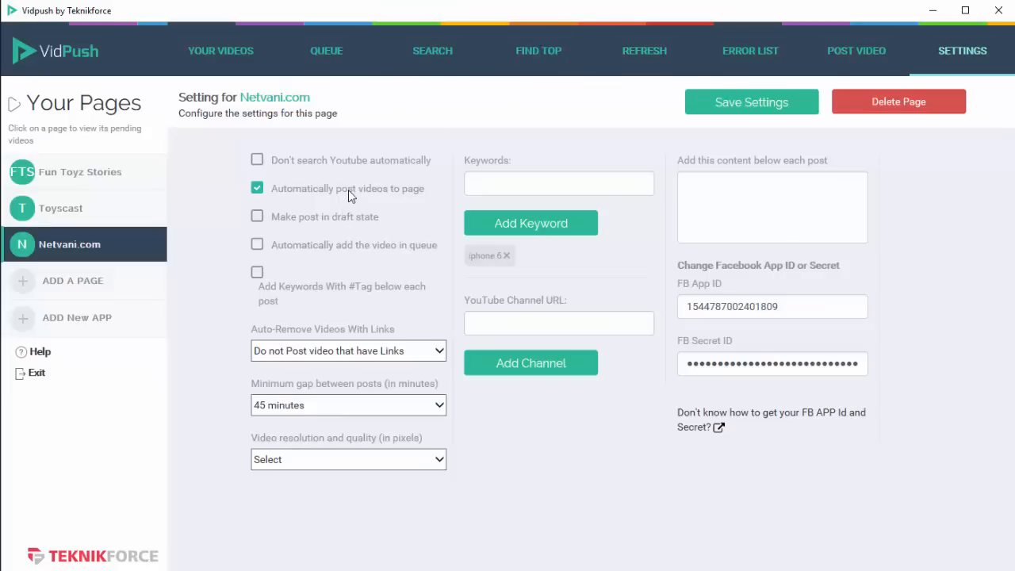
mouse_move(386, 196)
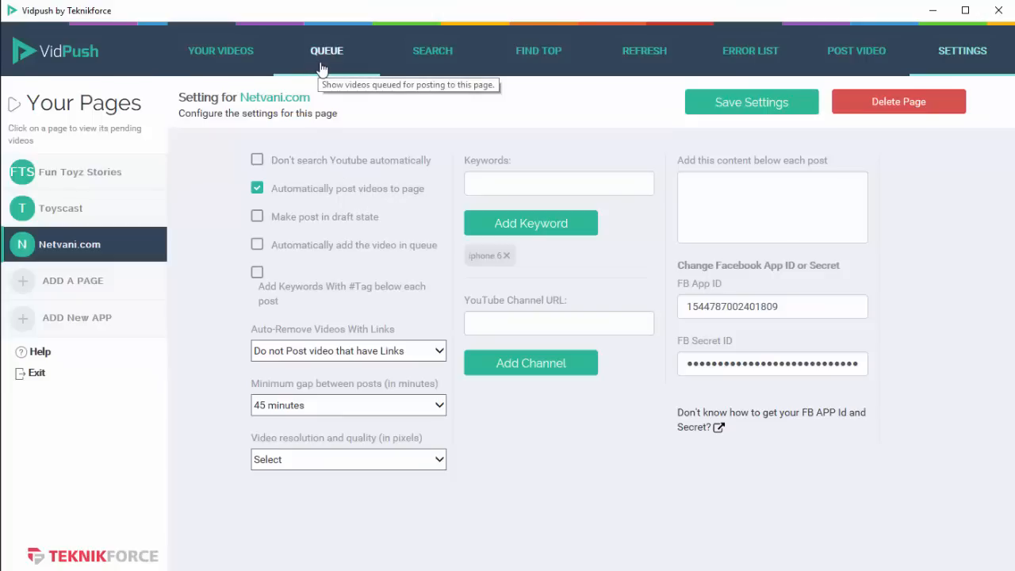
mouse_move(344, 101)
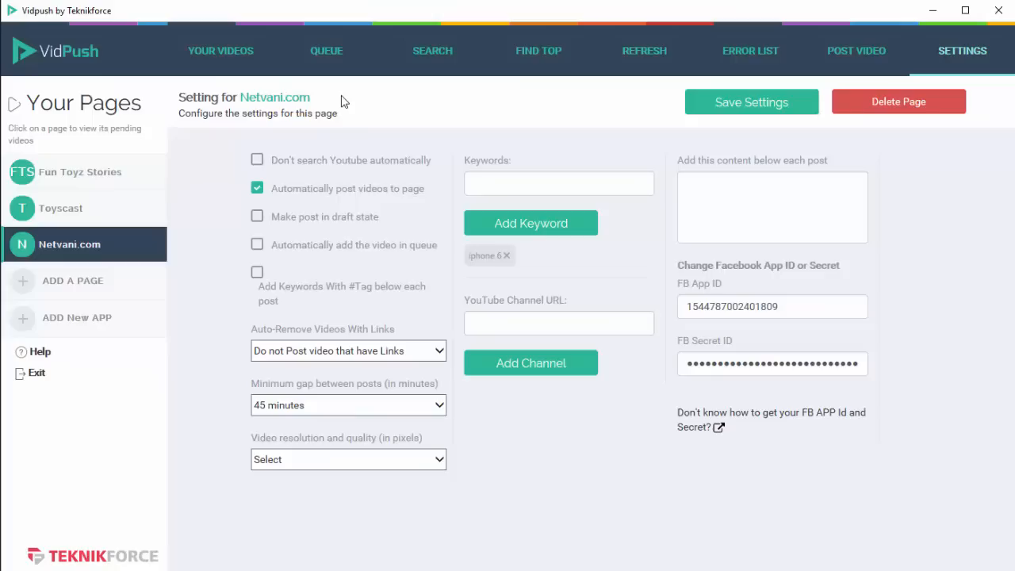
mouse_move(522, 233)
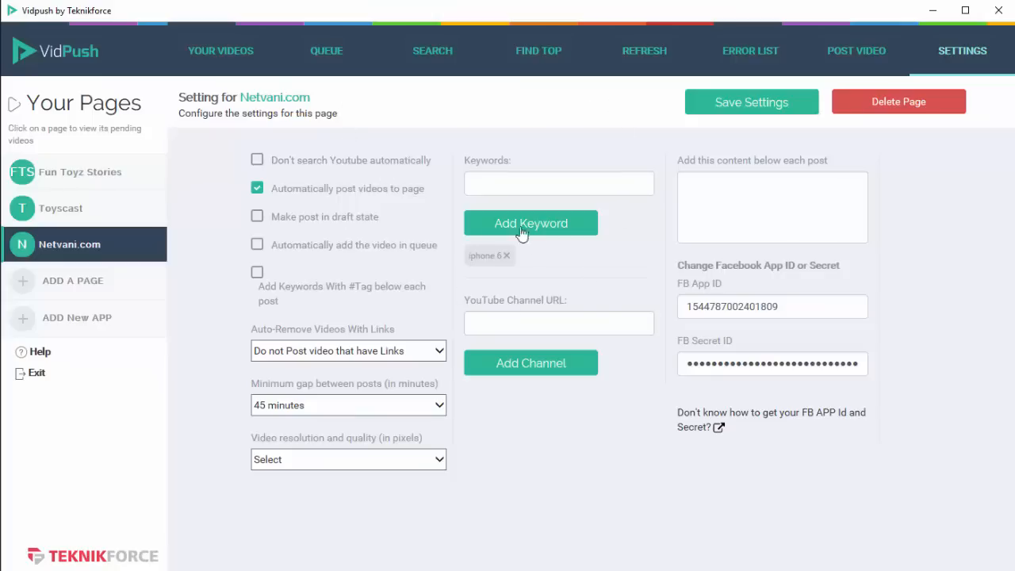
mouse_move(344, 397)
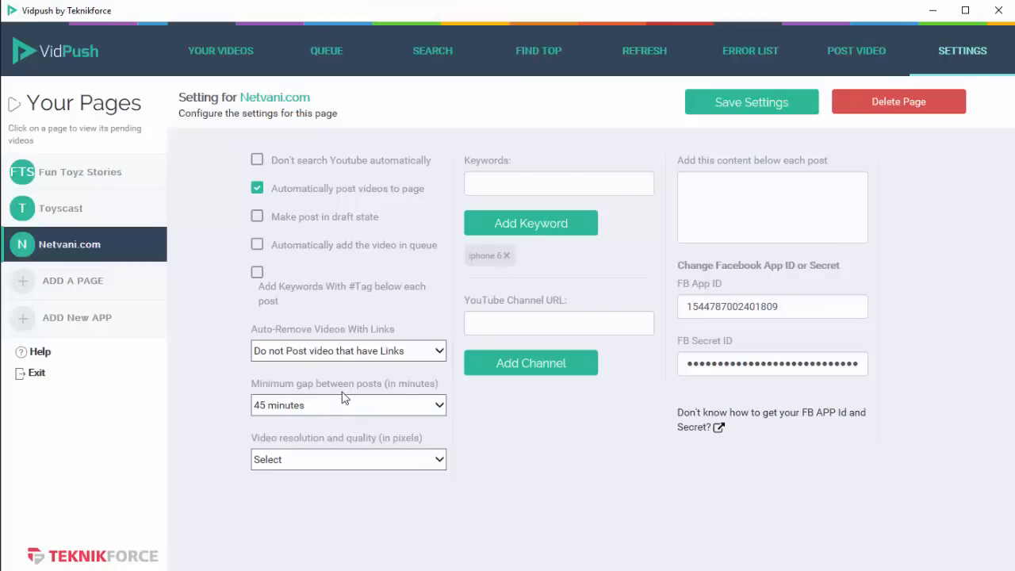
click(347, 404)
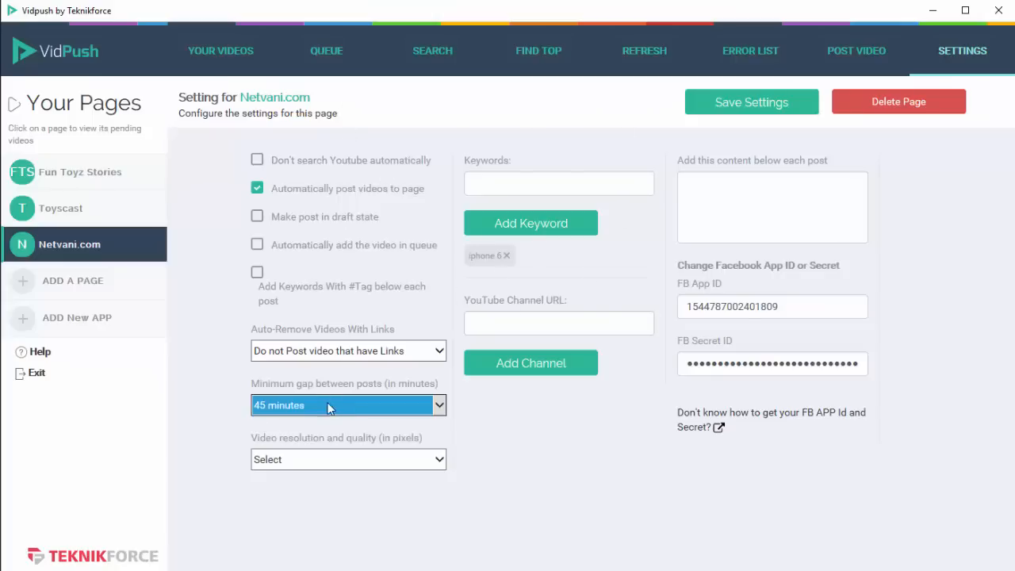
mouse_move(286, 428)
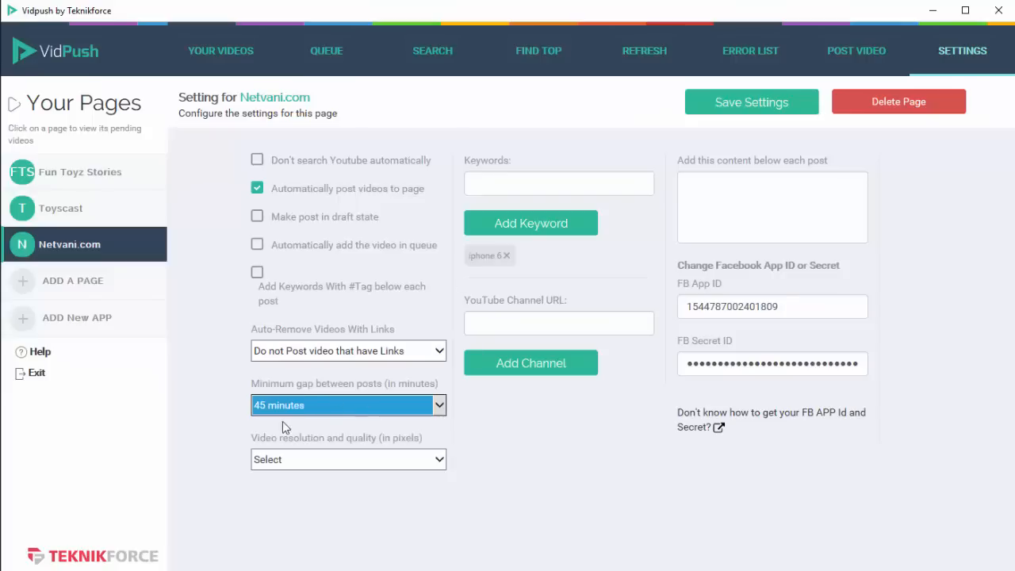
mouse_move(230, 268)
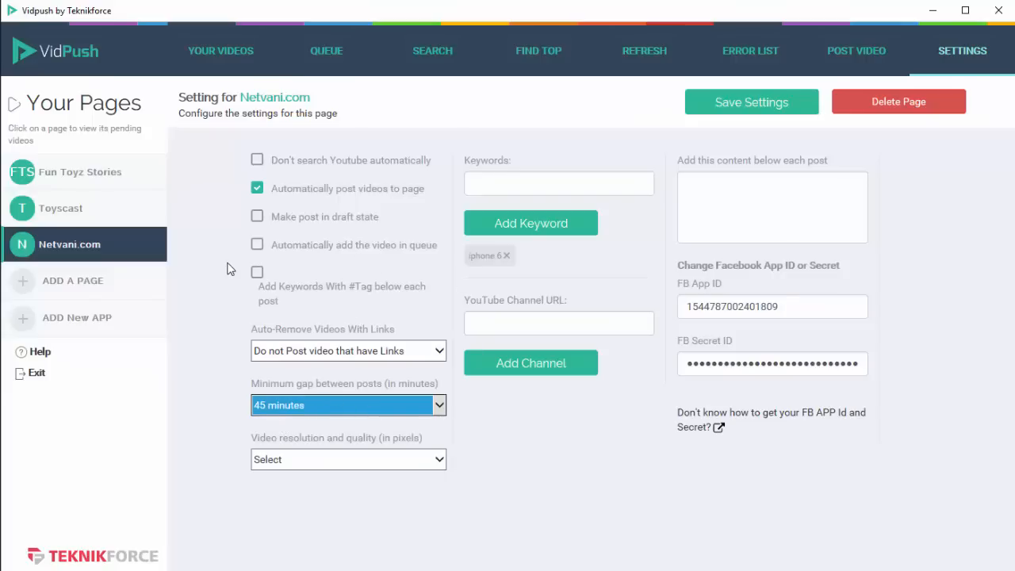
mouse_move(546, 268)
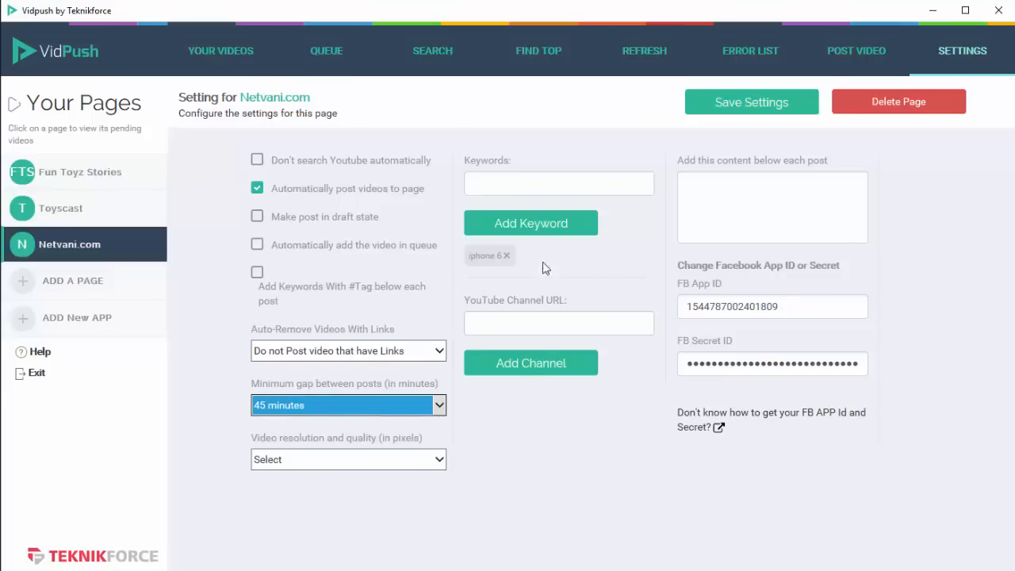
mouse_move(311, 242)
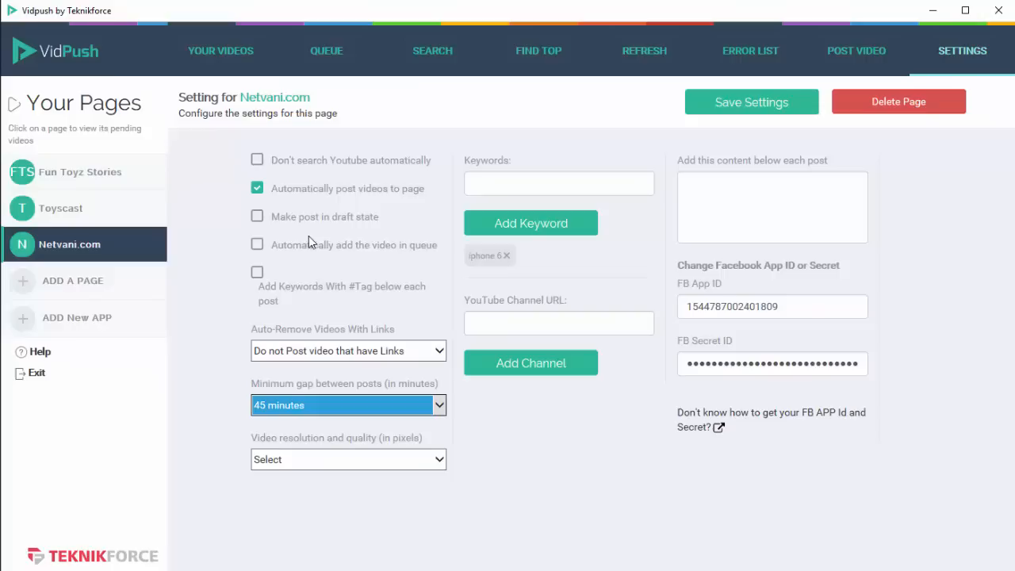
mouse_move(316, 230)
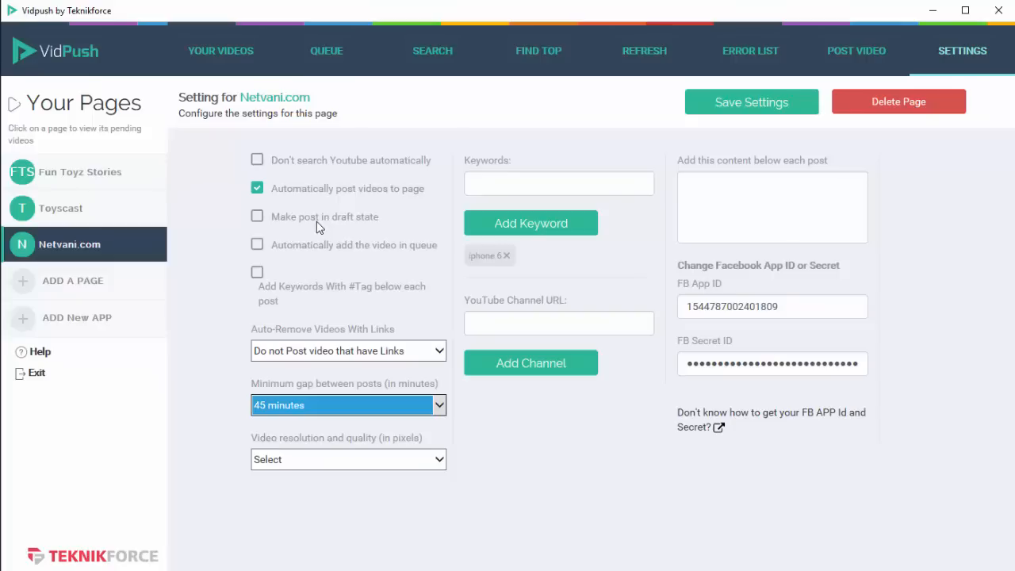
mouse_move(324, 220)
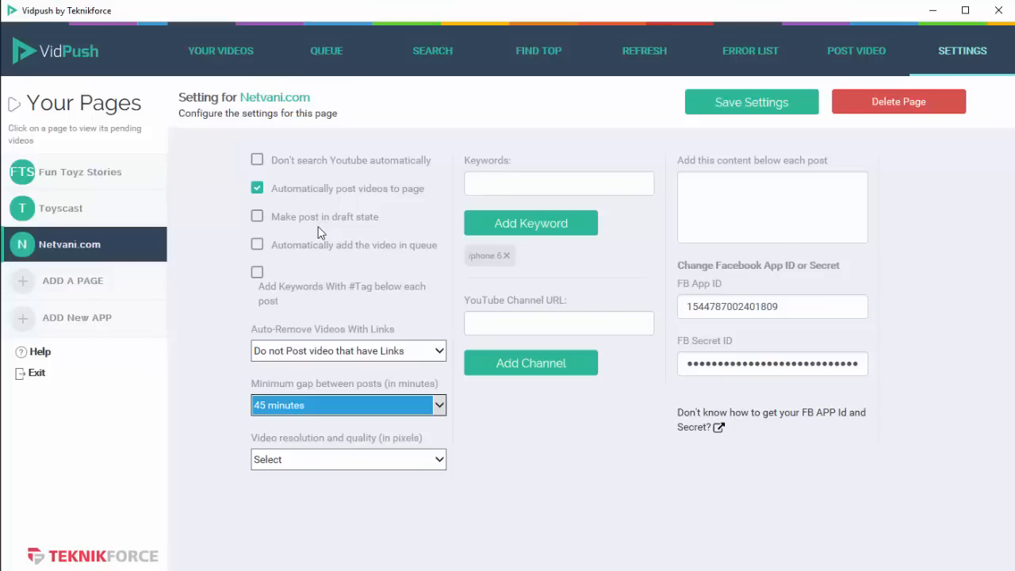
mouse_move(336, 253)
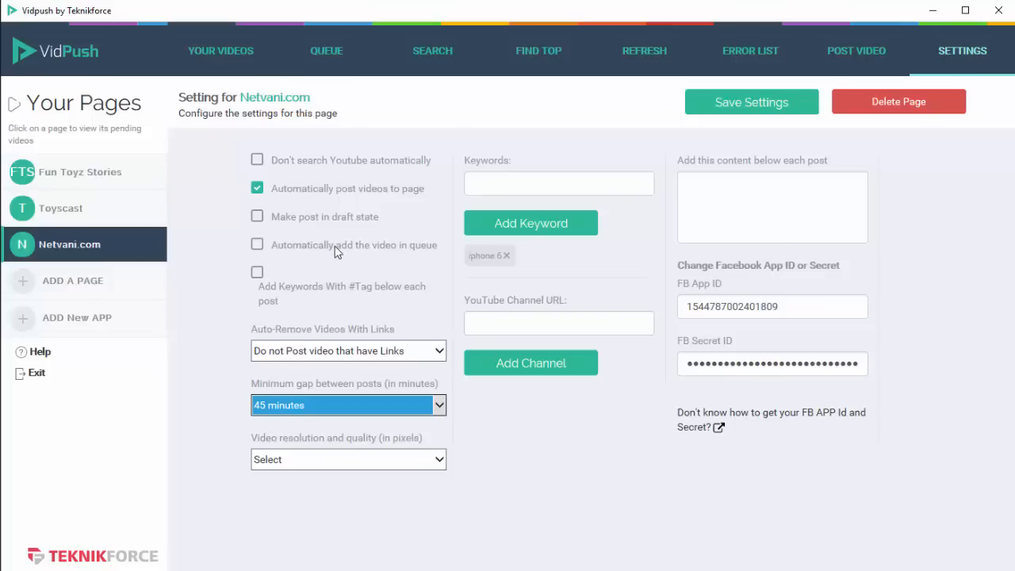
mouse_move(407, 258)
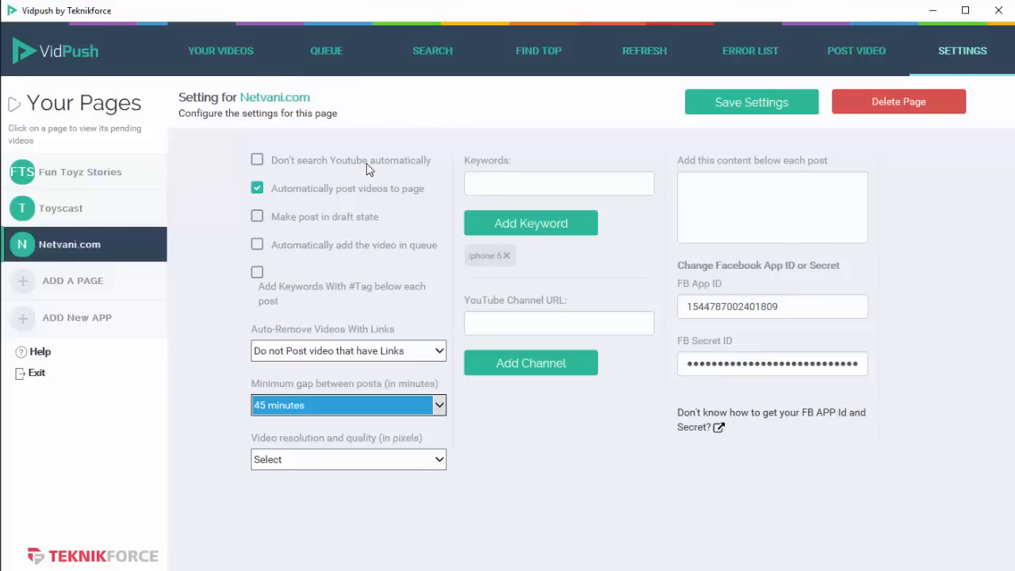
mouse_move(373, 268)
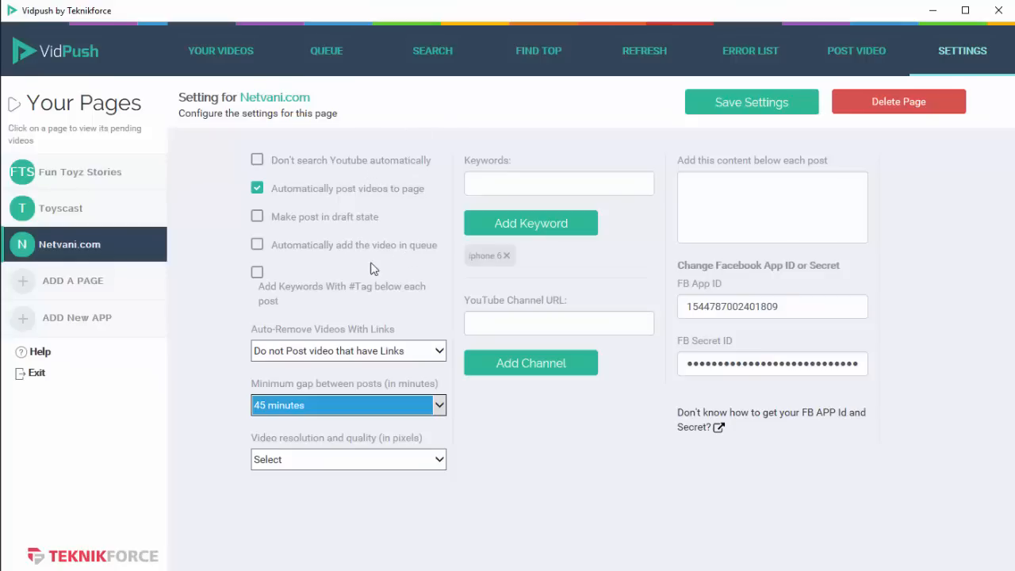
mouse_move(495, 80)
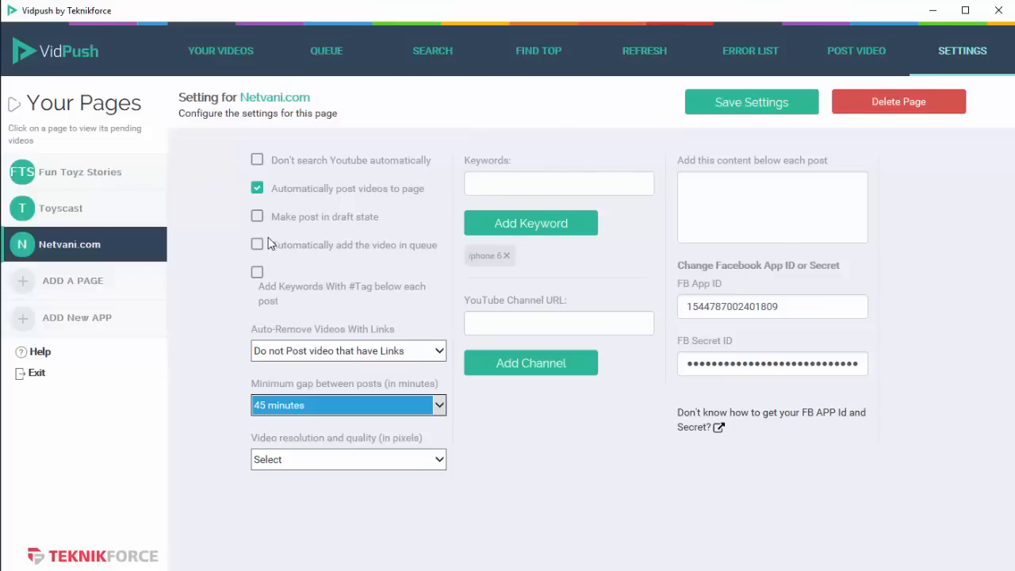
mouse_move(284, 299)
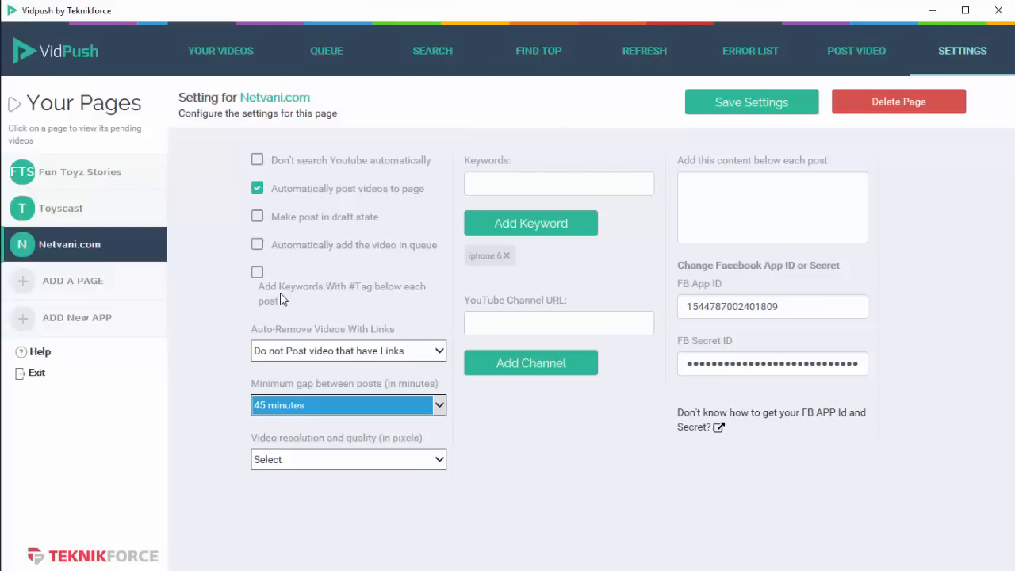
mouse_move(791, 291)
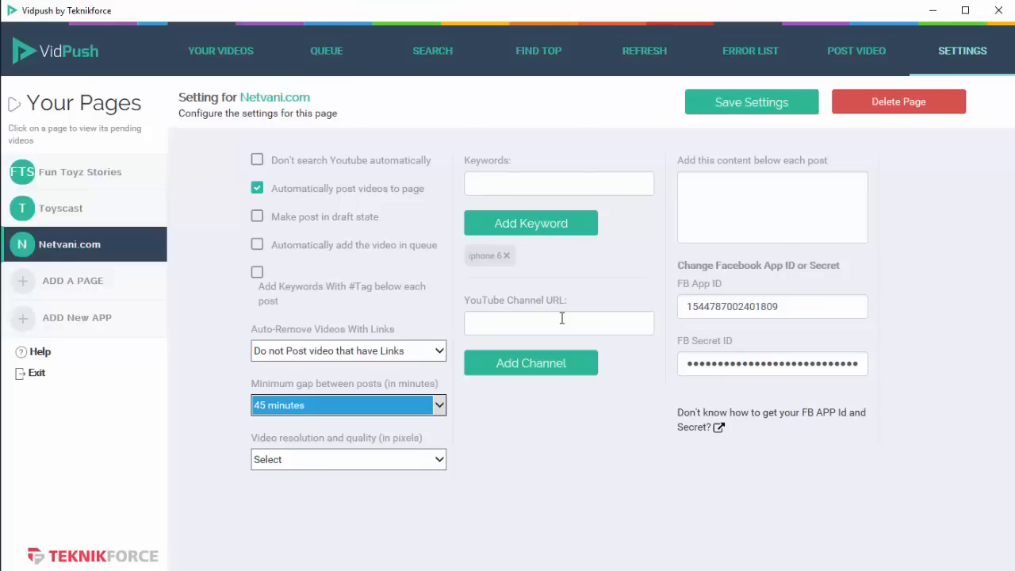
mouse_move(339, 319)
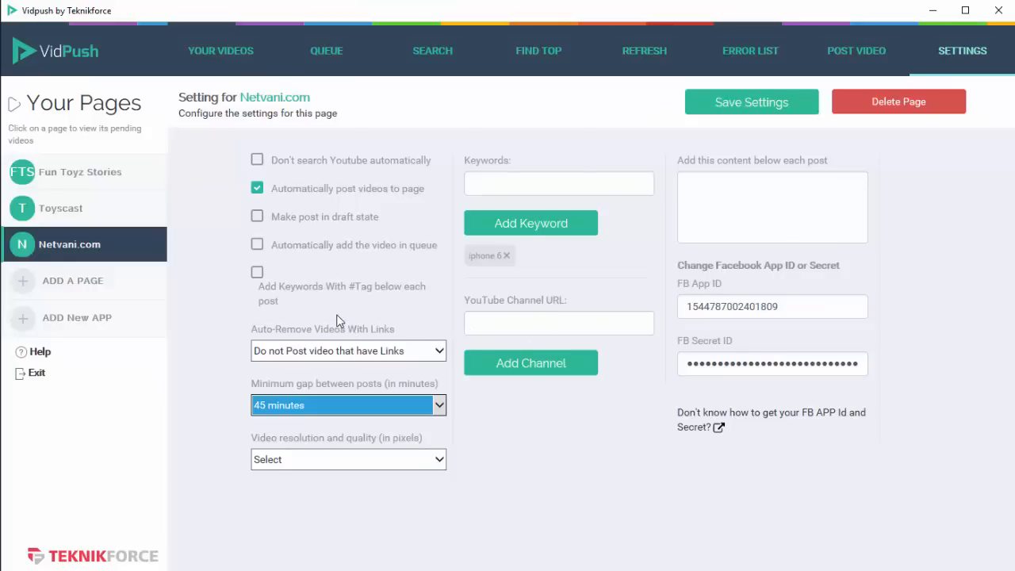
mouse_move(302, 298)
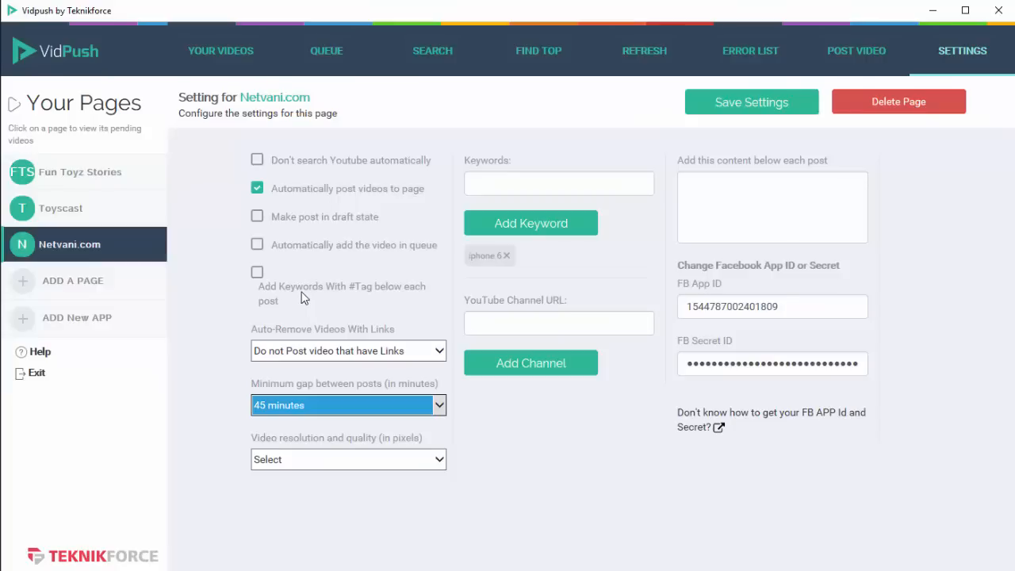
mouse_move(378, 303)
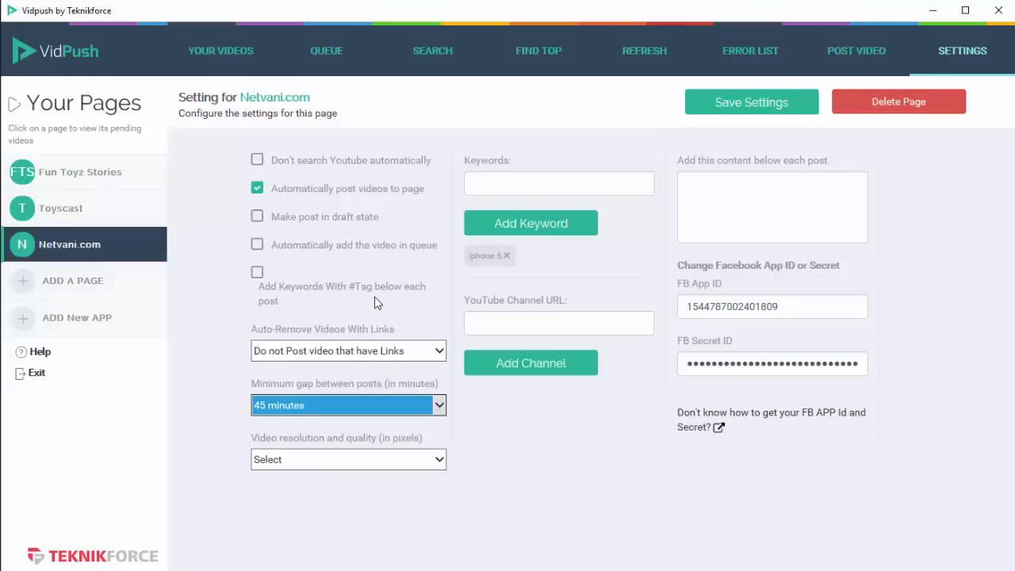
mouse_move(401, 296)
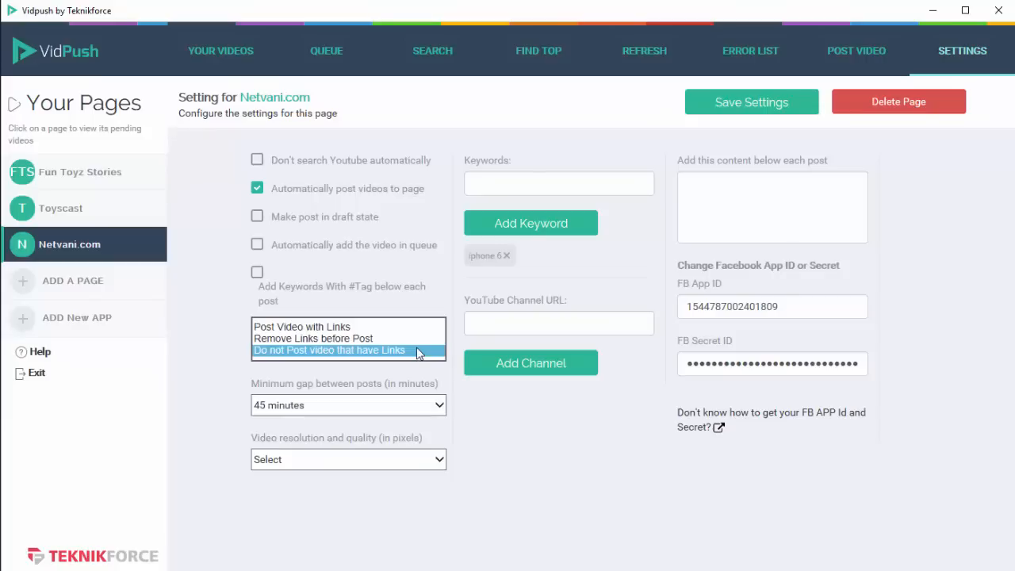
- Keep 'Do not Post video that have Links' selected and list the link-handling choices again
click(329, 349)
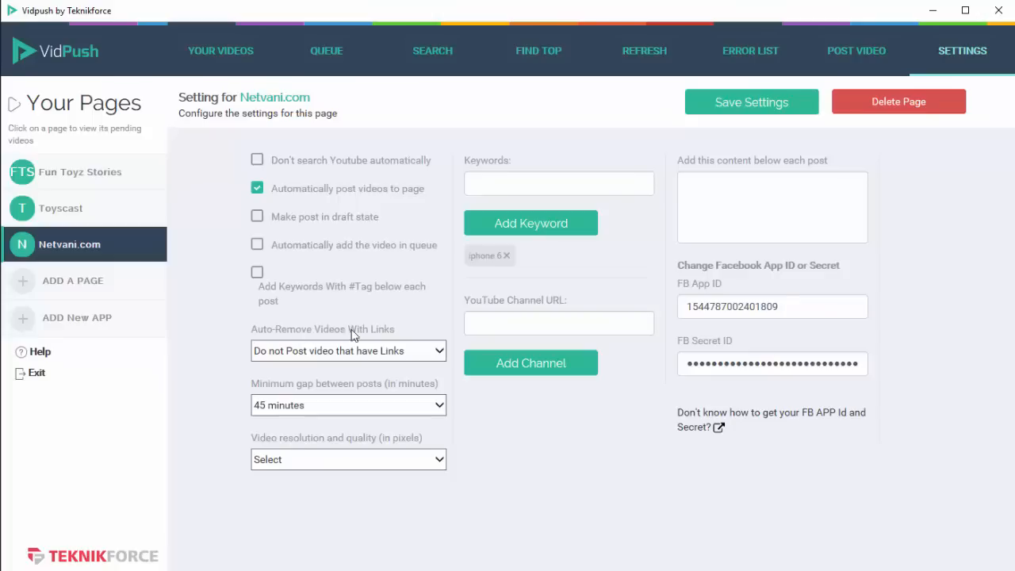
click(348, 350)
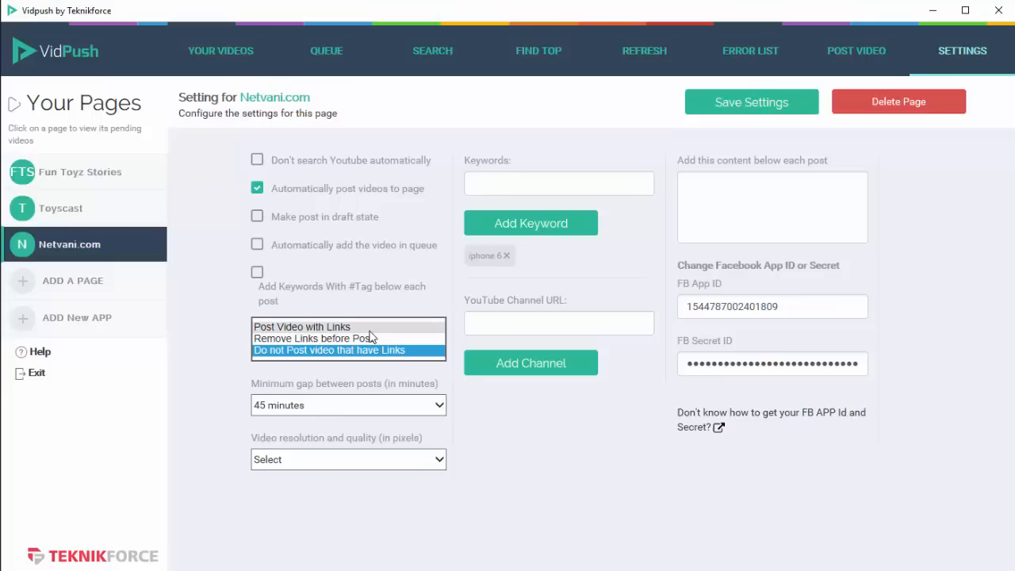
mouse_move(380, 342)
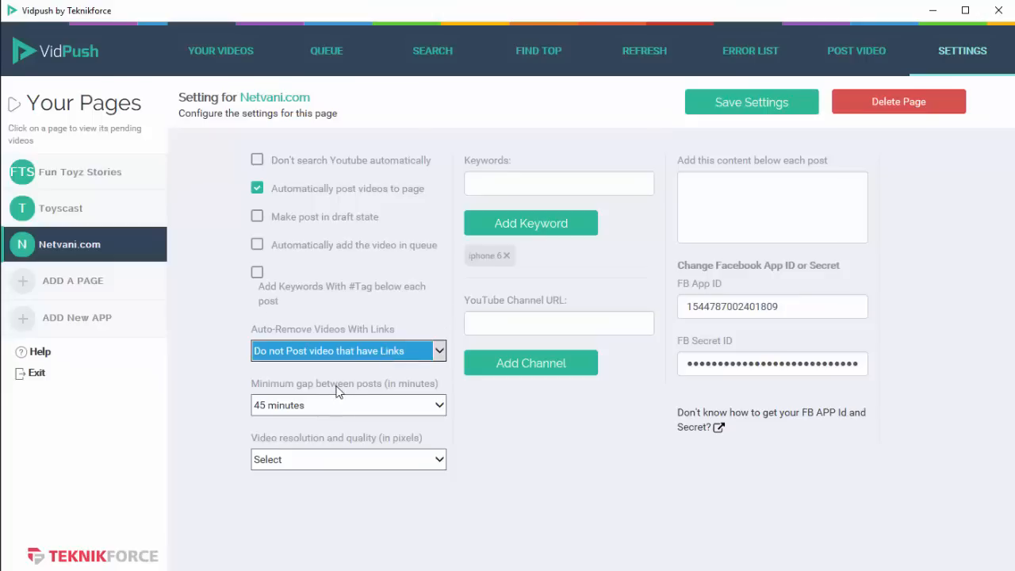
mouse_move(311, 400)
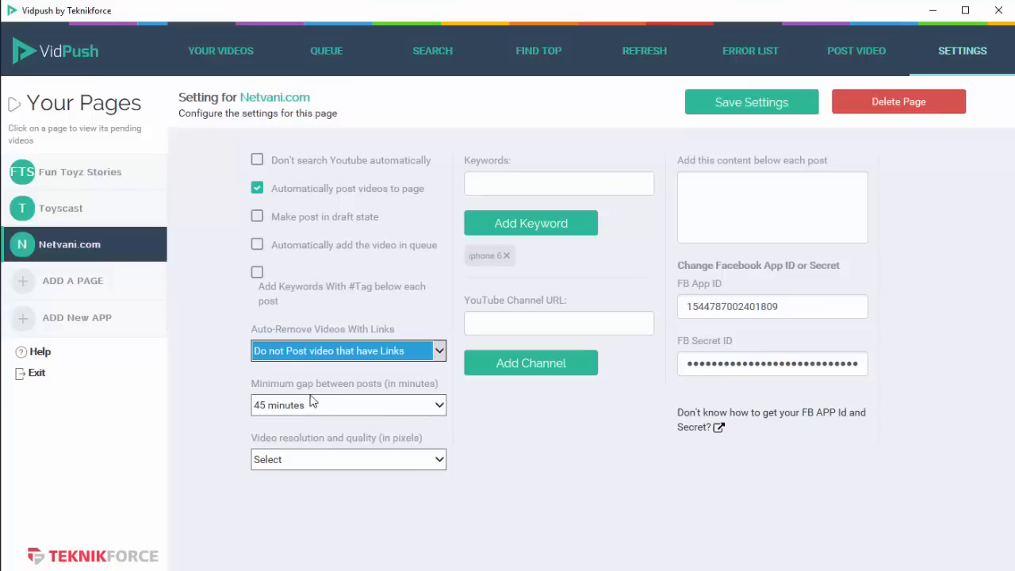
mouse_move(357, 411)
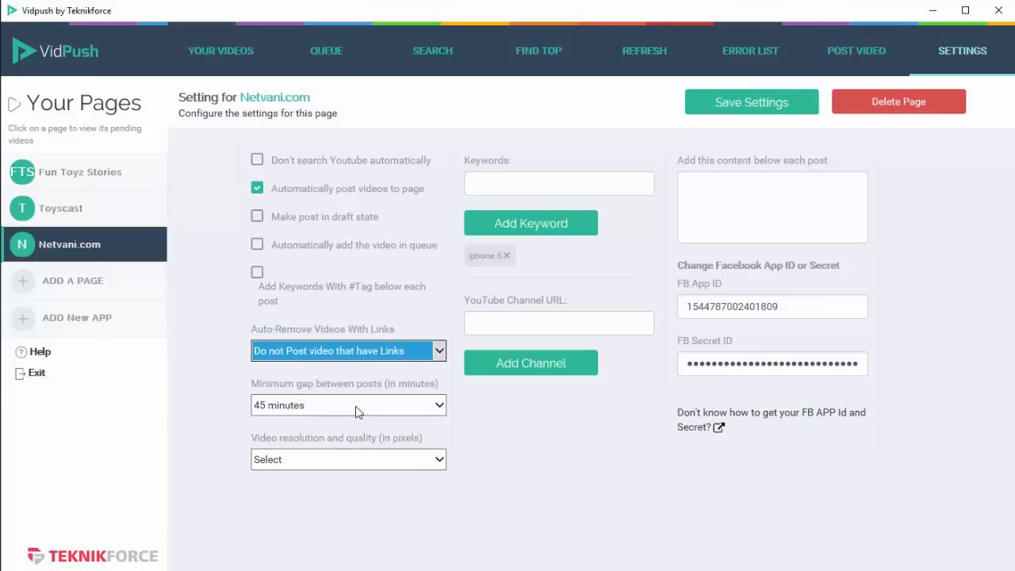
mouse_move(329, 238)
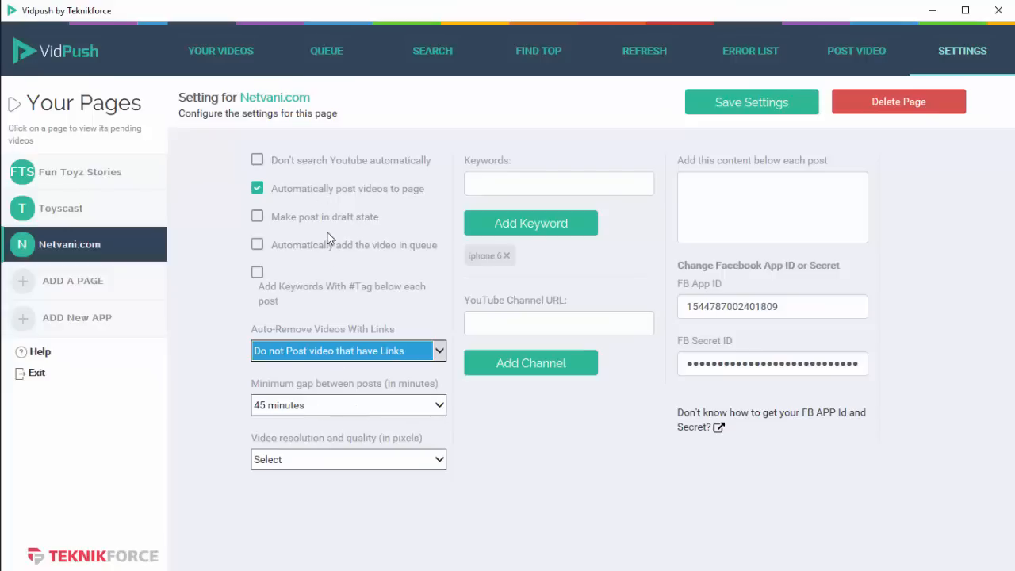
mouse_move(351, 411)
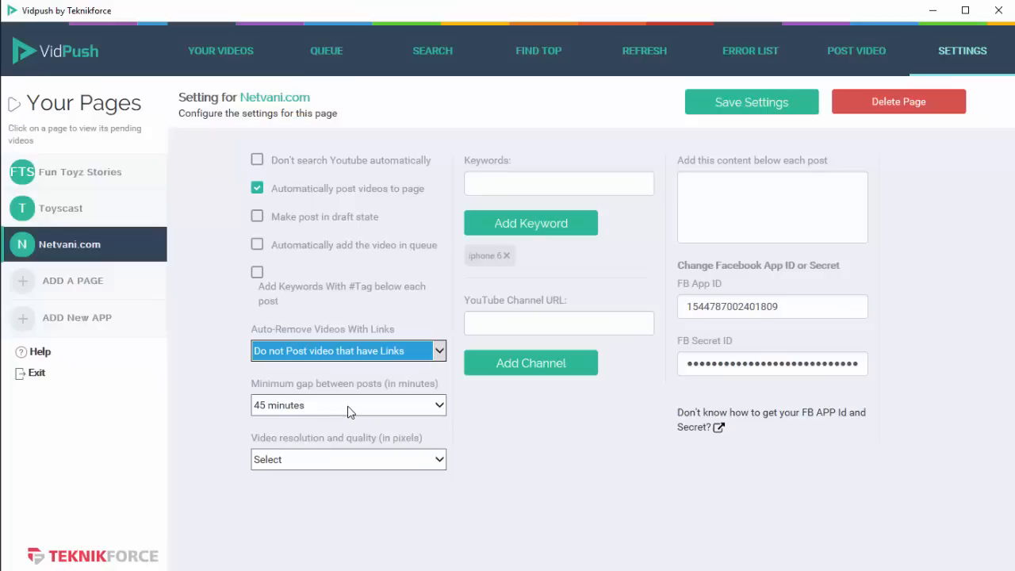
- List the minimum gap durations, from 15 minutes up to days, leaving 45 minutes selected
click(348, 406)
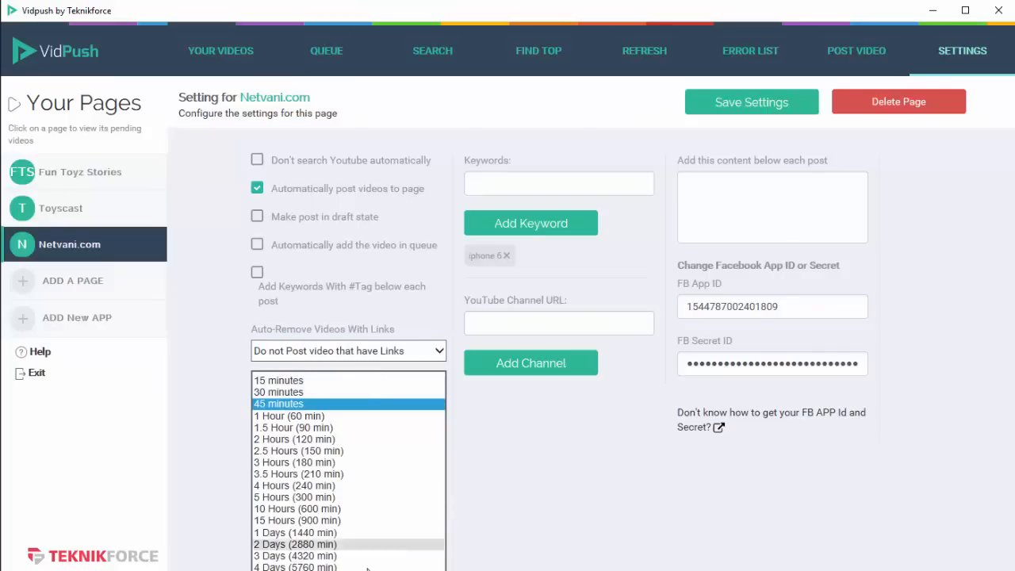
mouse_move(234, 444)
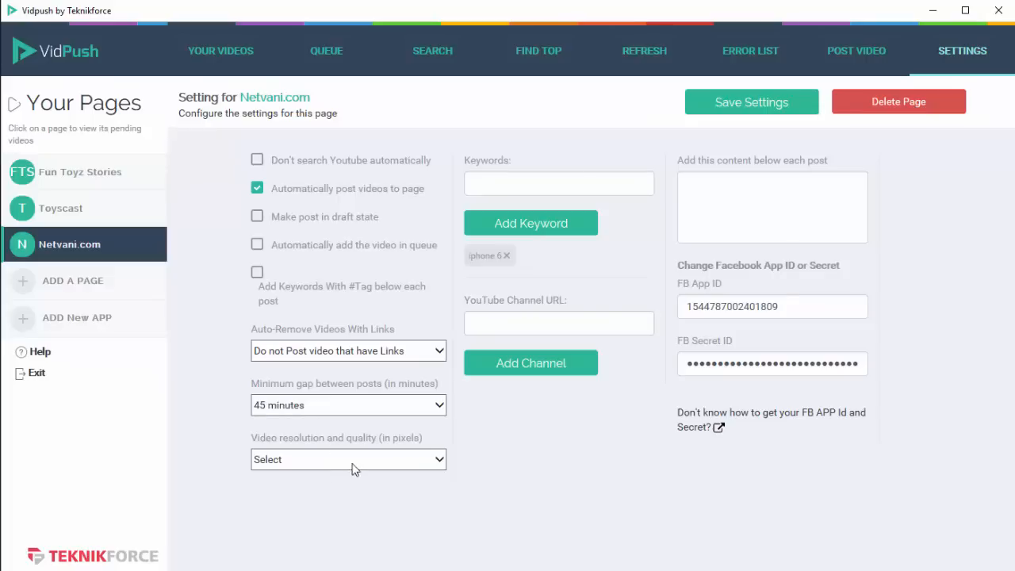
click(347, 459)
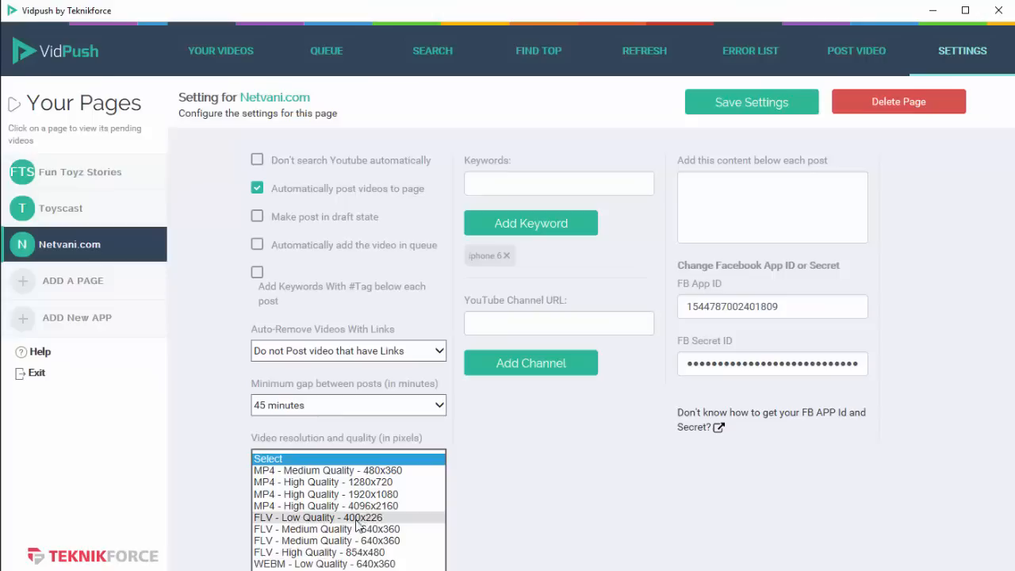
mouse_move(373, 494)
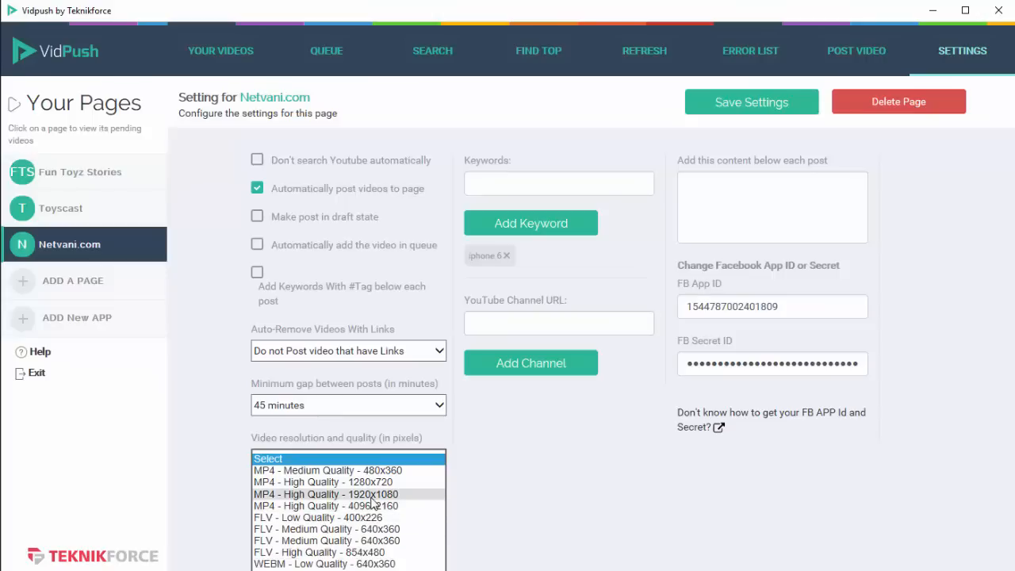
mouse_move(379, 504)
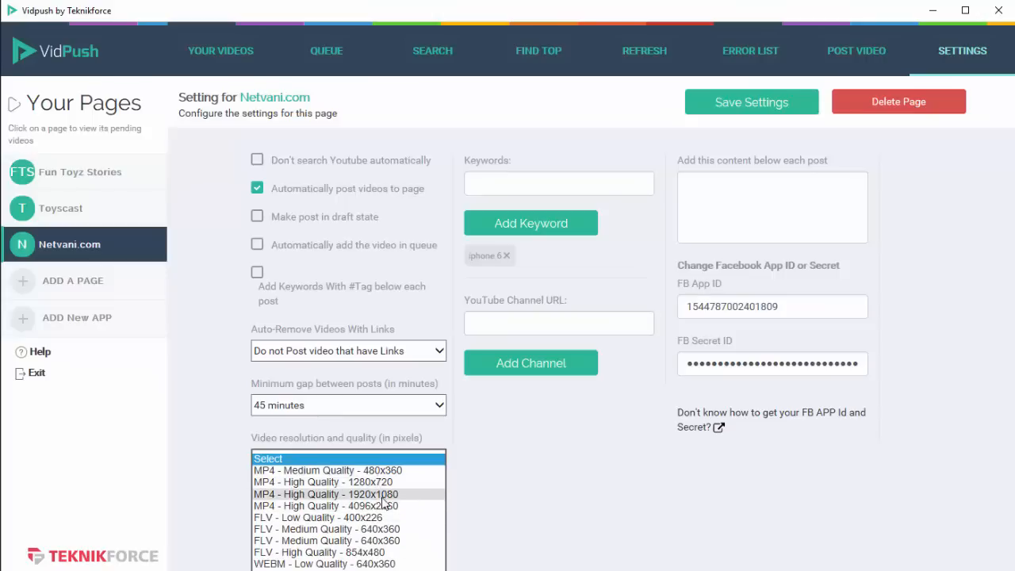
mouse_move(341, 497)
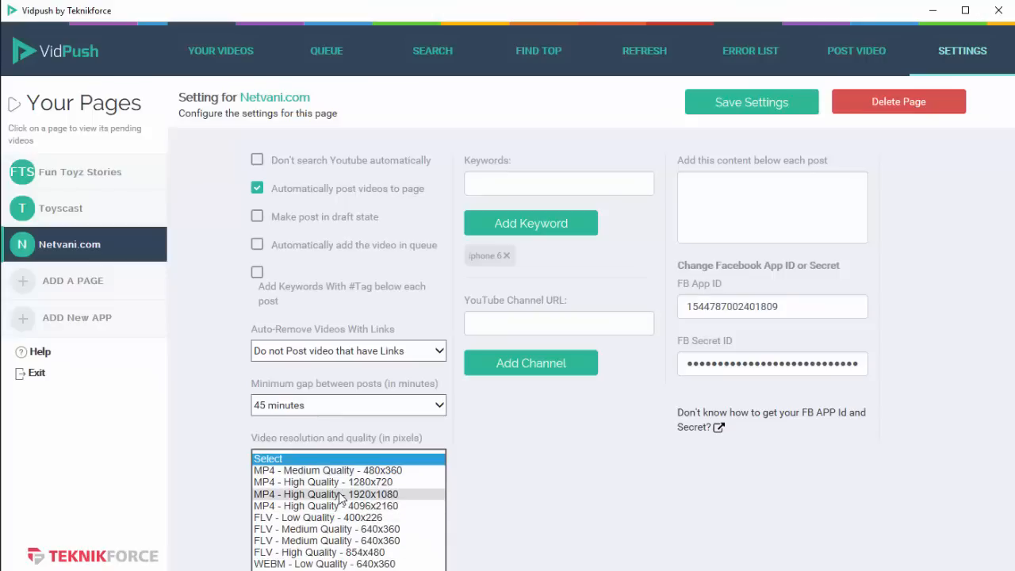
mouse_move(365, 540)
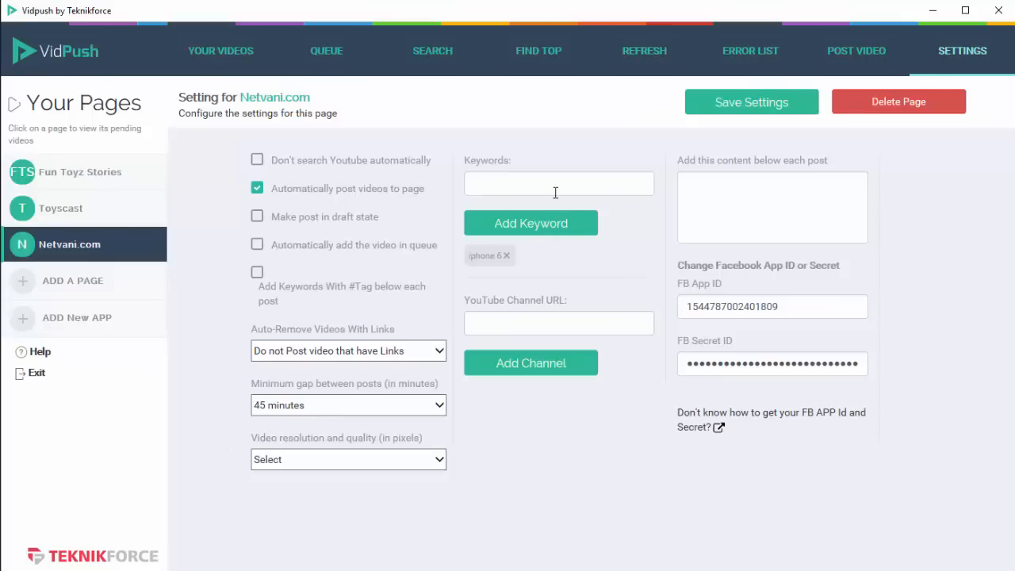
click(558, 183)
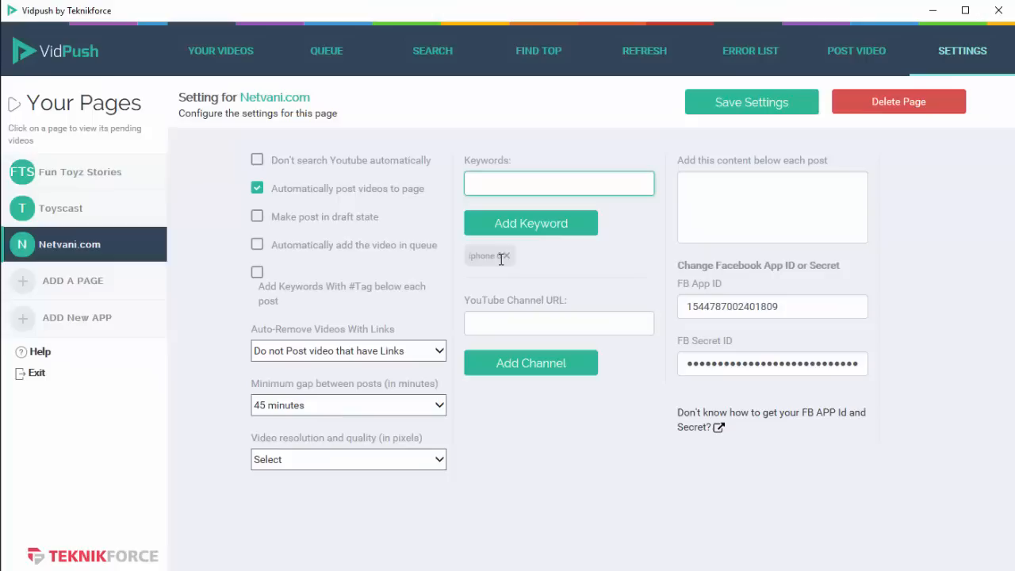
mouse_move(512, 257)
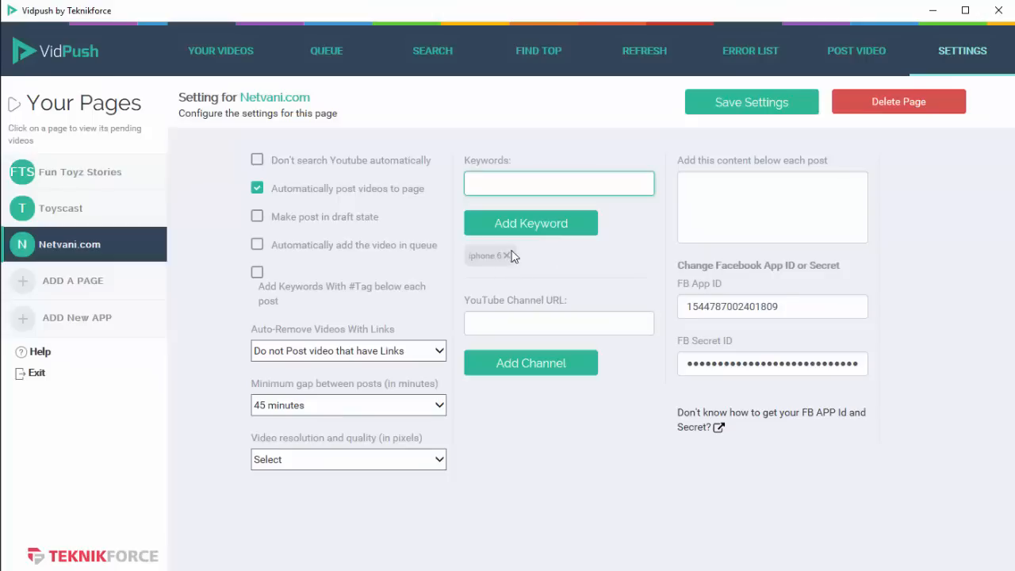
mouse_move(551, 215)
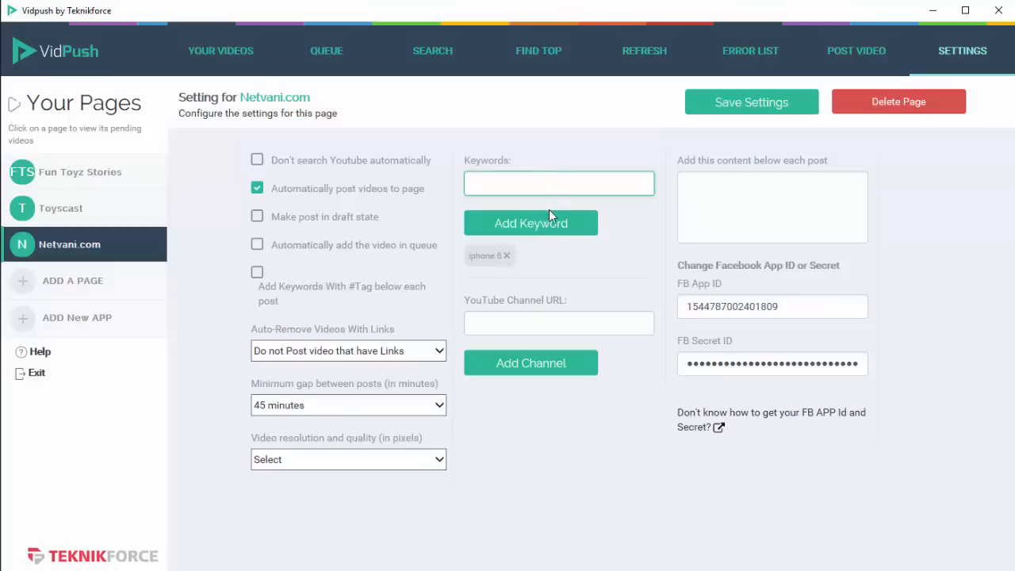
mouse_move(581, 259)
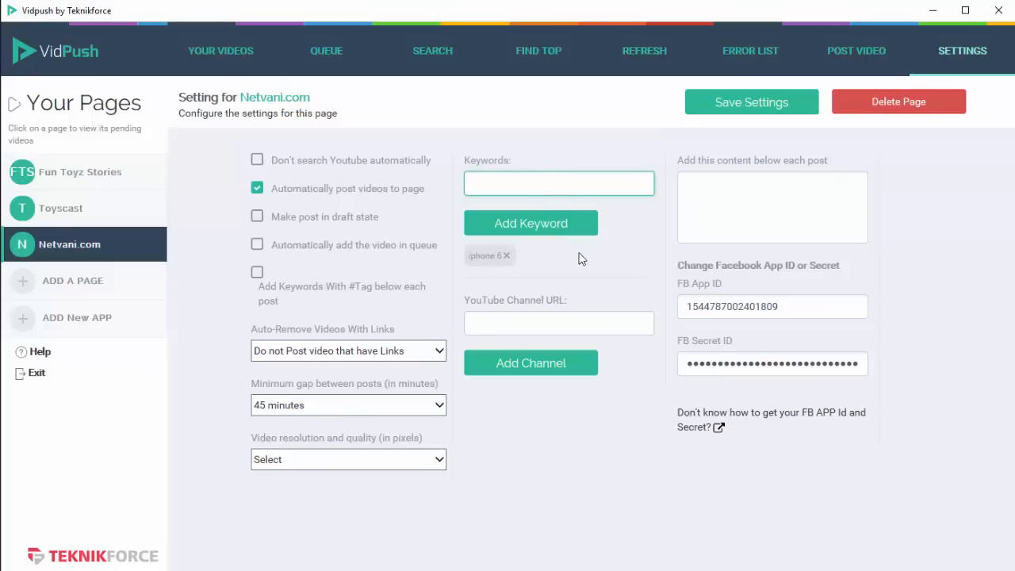
mouse_move(500, 277)
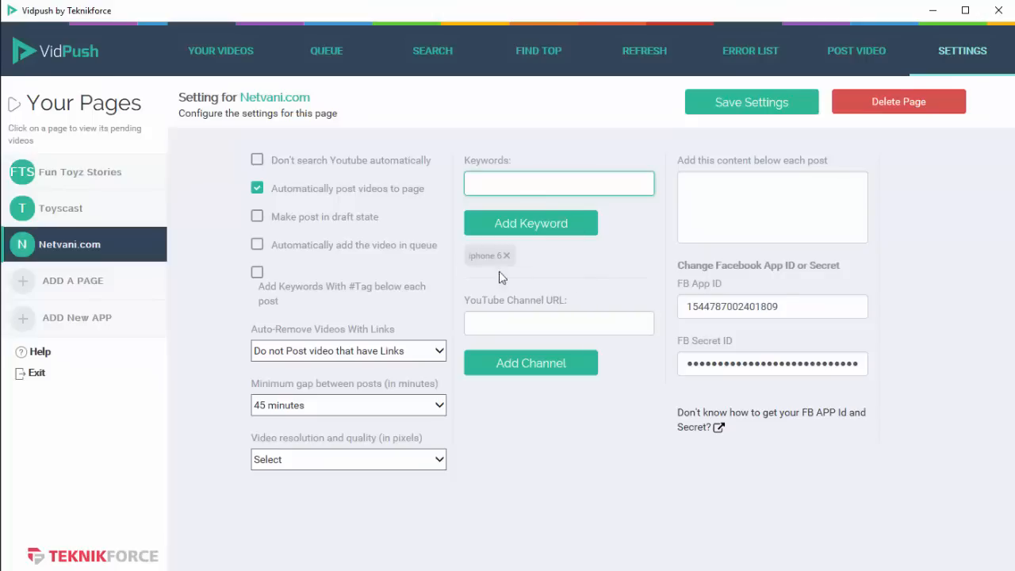
mouse_move(607, 272)
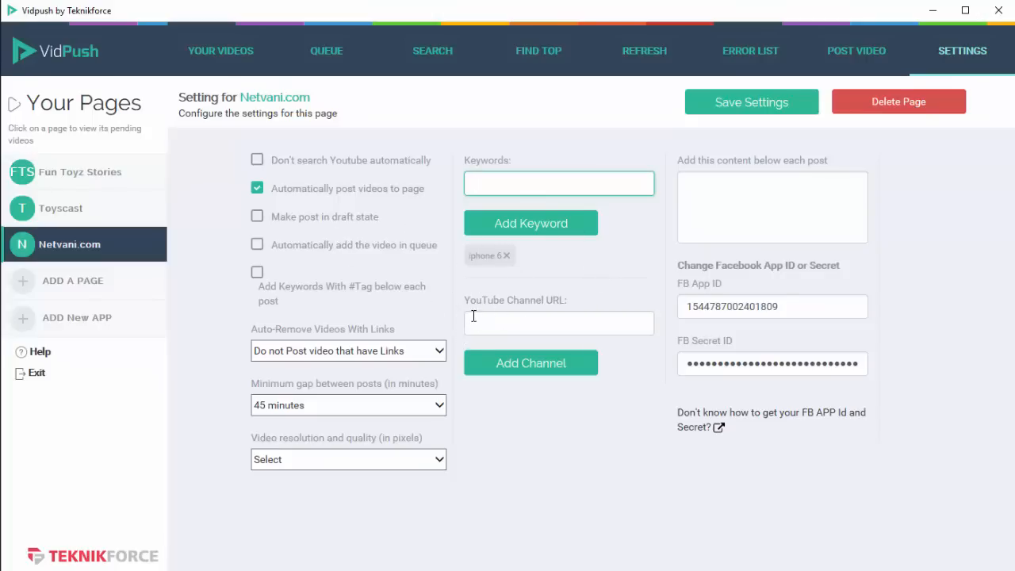
mouse_move(551, 363)
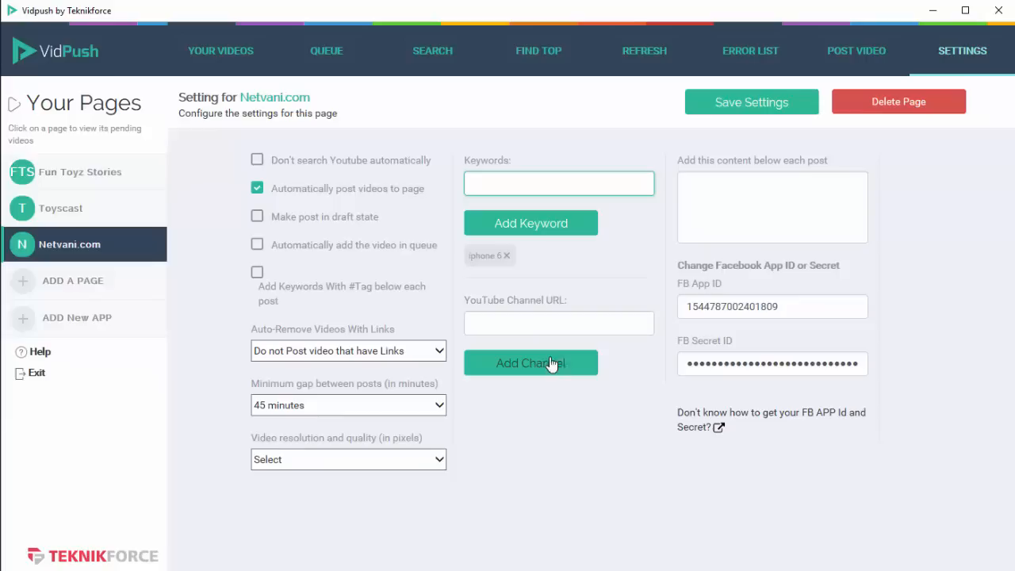
click(558, 323)
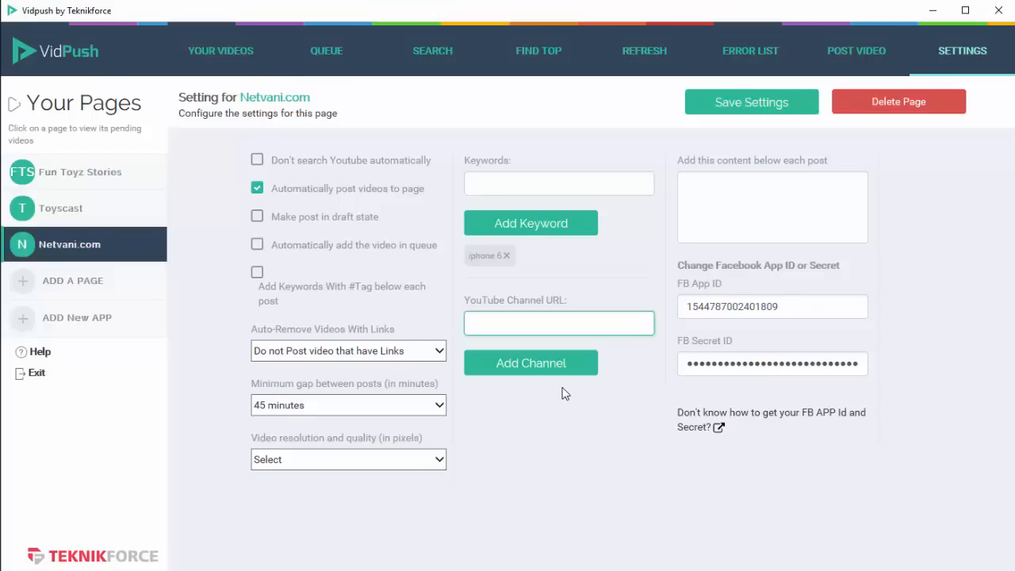
mouse_move(771, 239)
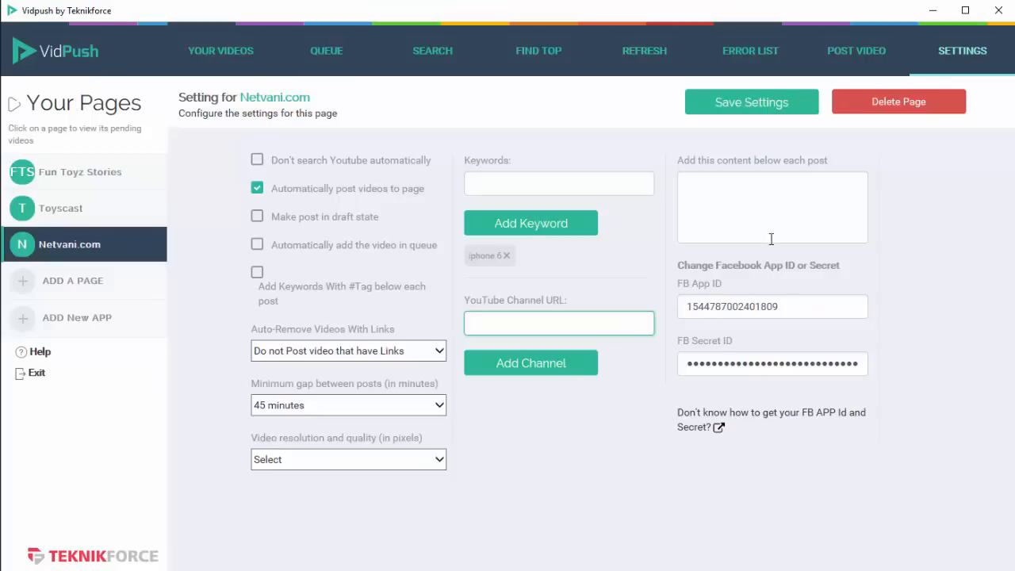
click(771, 207)
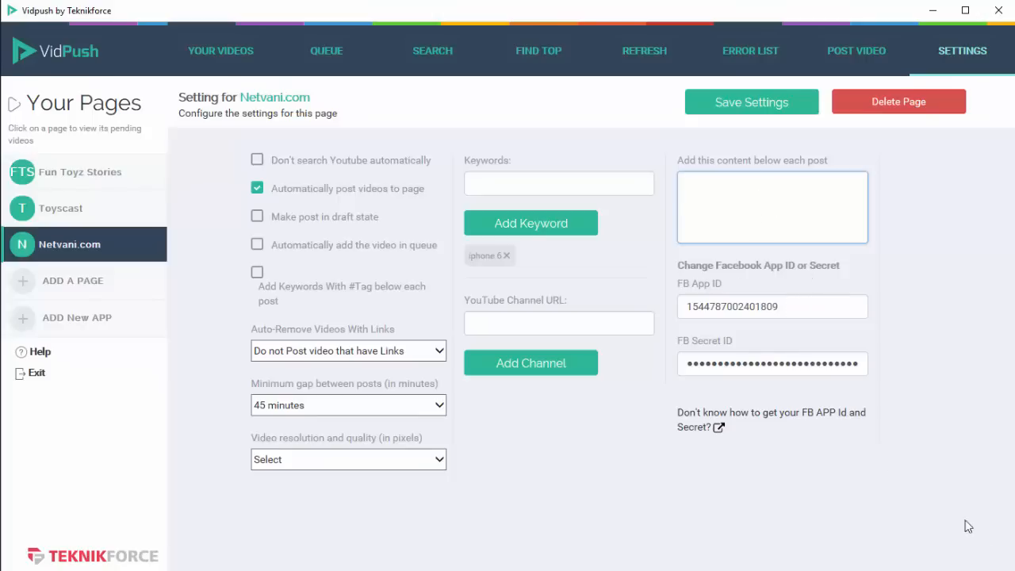
mouse_move(499, 367)
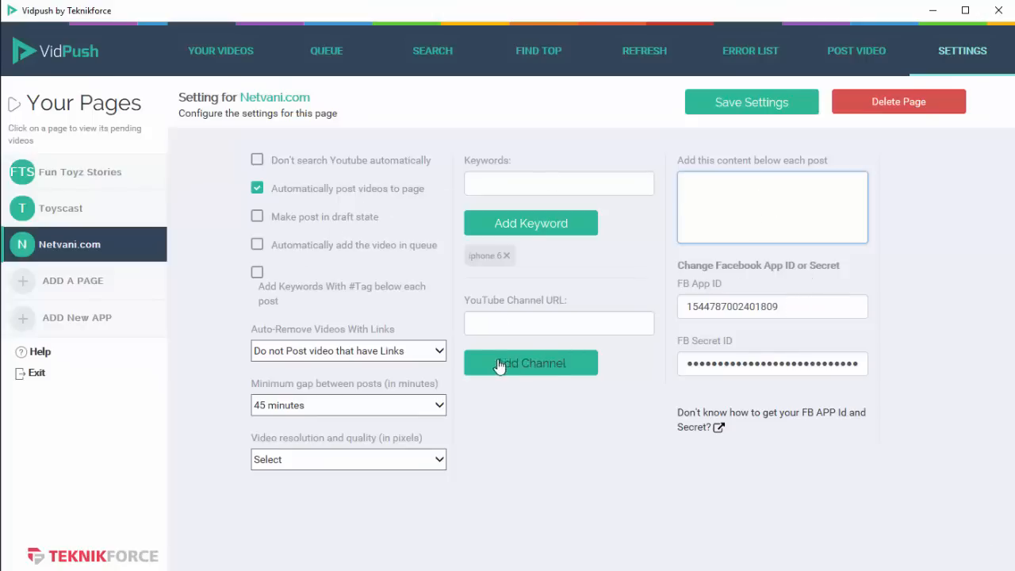
mouse_move(423, 301)
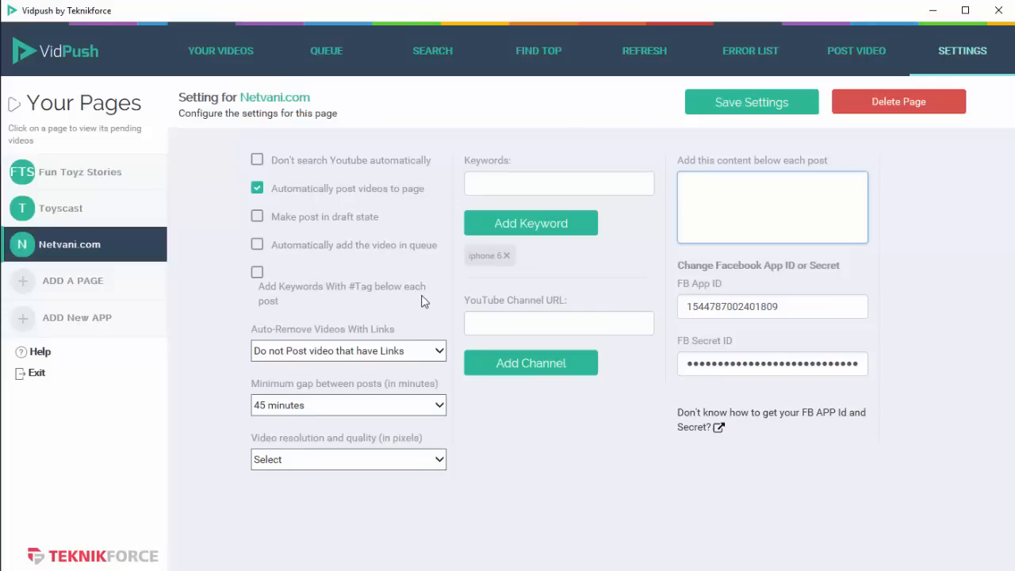